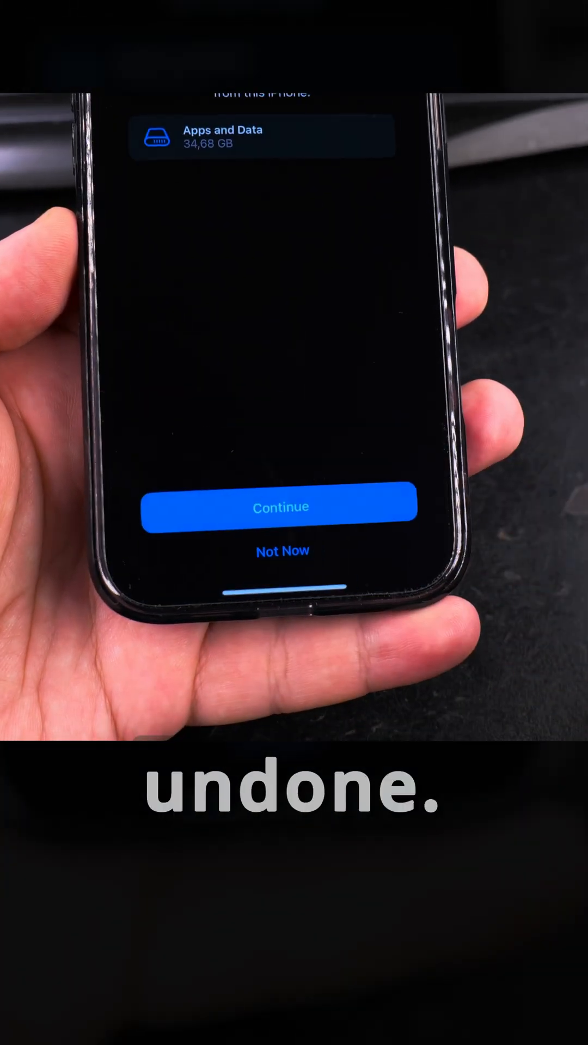
Step: Confirm Erase This iPhone with Continue so the reset starts with the Apple logo progress bar
{"action": "left_click", "coordinate": [281, 507]}
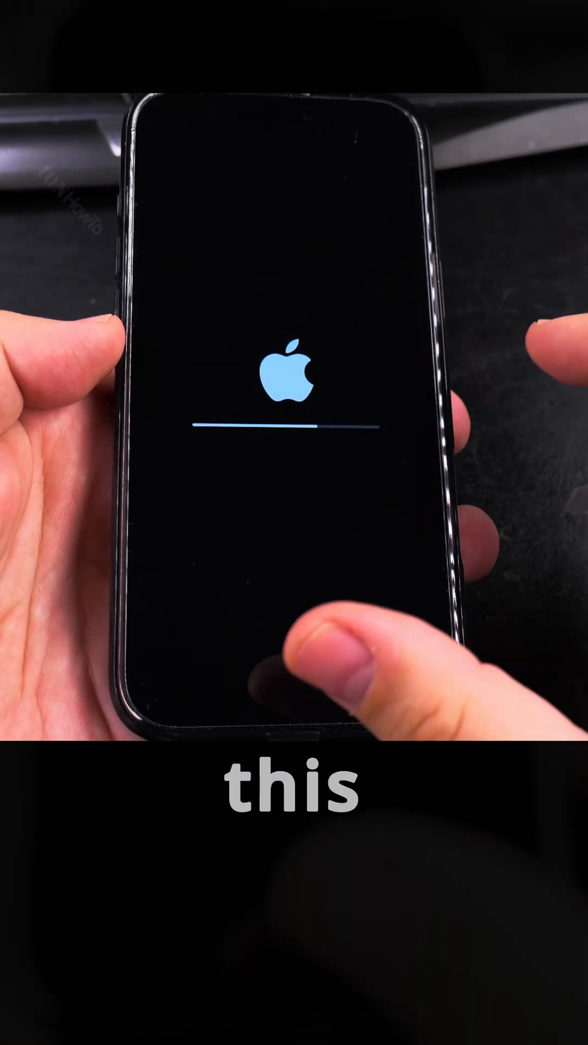